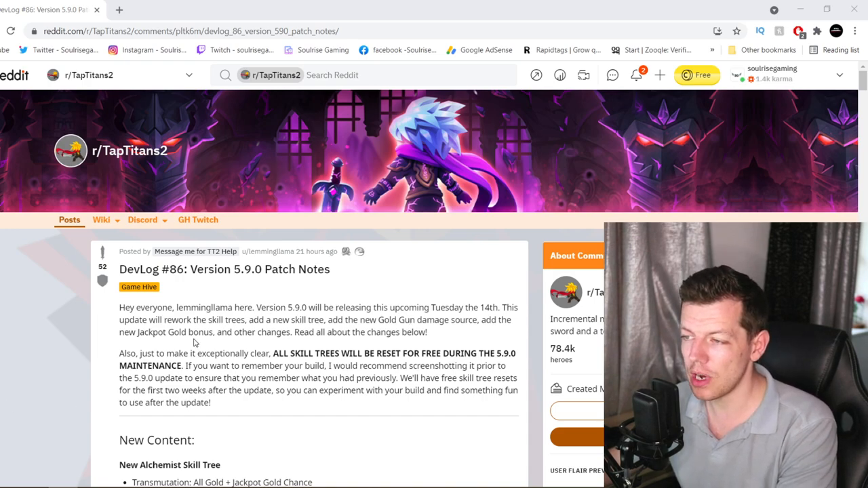
mouse_move(321, 344)
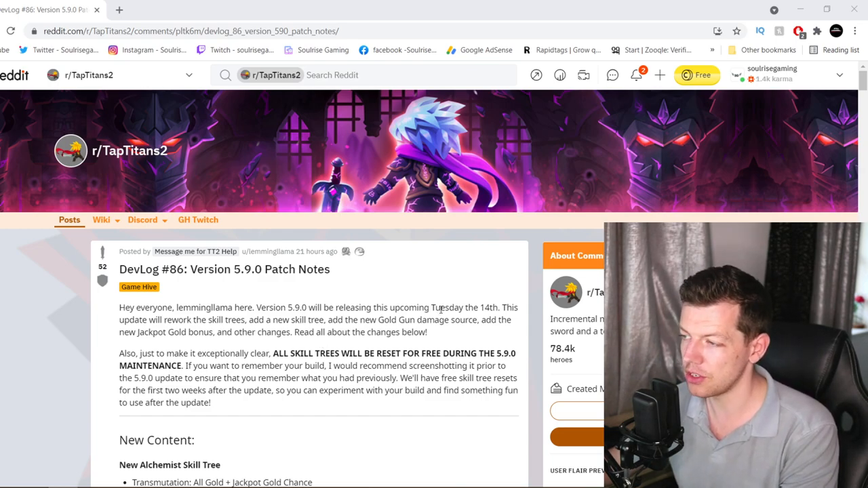
- Scroll past the subreddit banner to the DevLog #86 intro and New Alchemist Skill Tree list
scroll(down, 3)
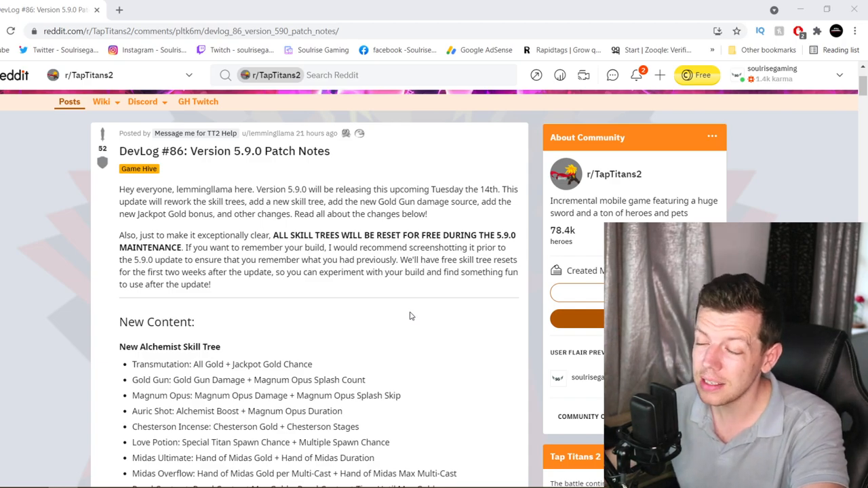
- Scroll through the Alchemist skills to the Gold Gun, Golden Forge/Scope and Jackpot Gold sections
scroll(down, 3)
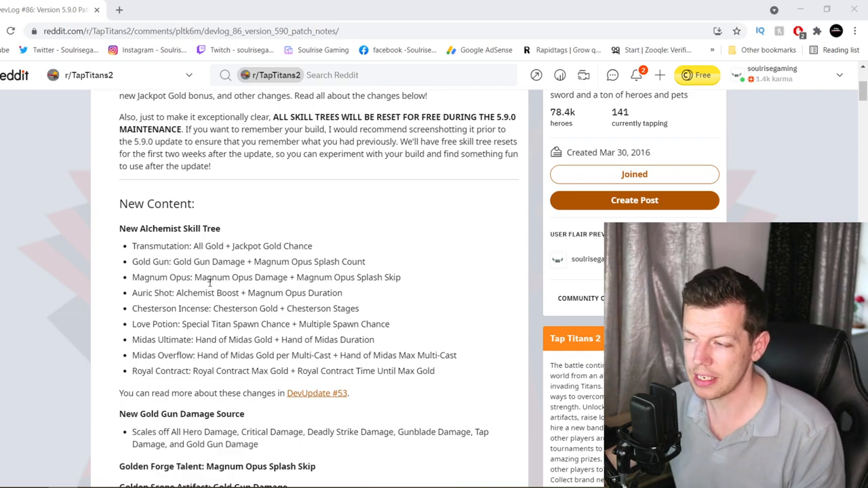
scroll(down, 3)
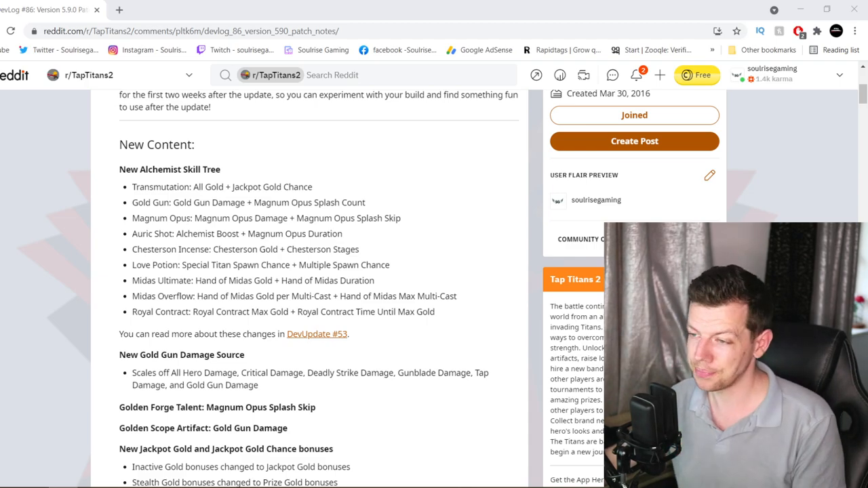
- Highlight 'All Hero Damage … Gold Gun Damage', the damage types the Gold Gun scales off
scroll(down, 3)
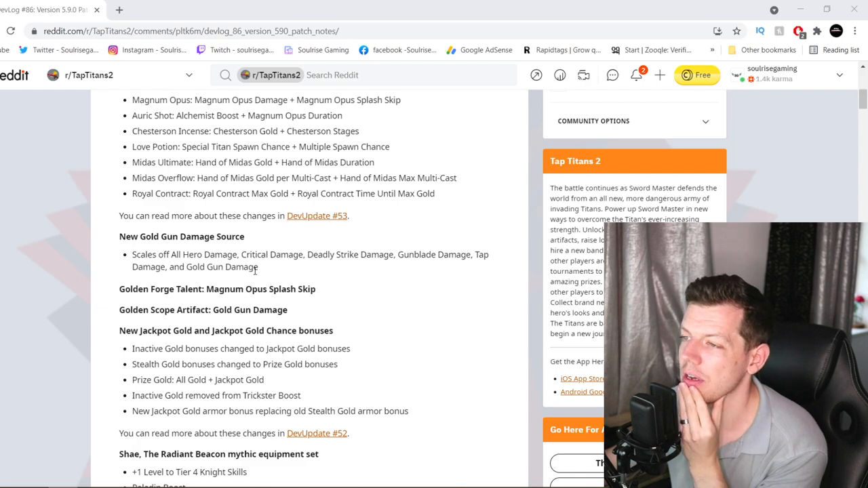
drag(173, 254, 258, 266)
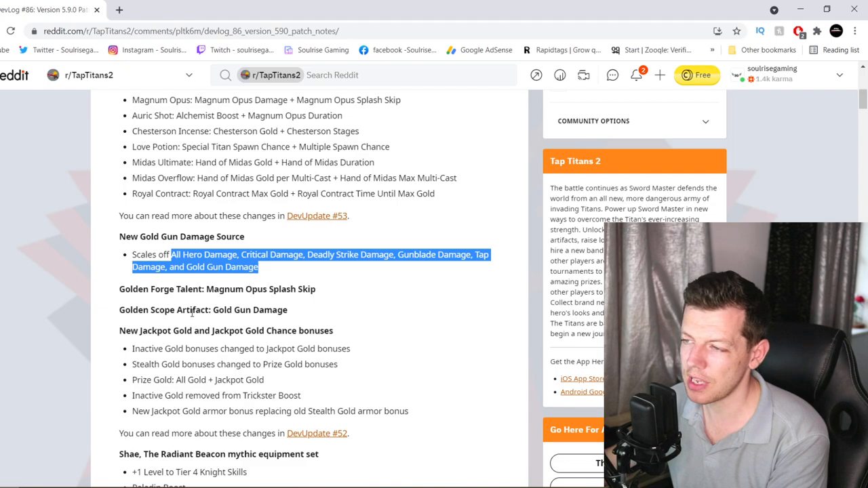
mouse_move(160, 338)
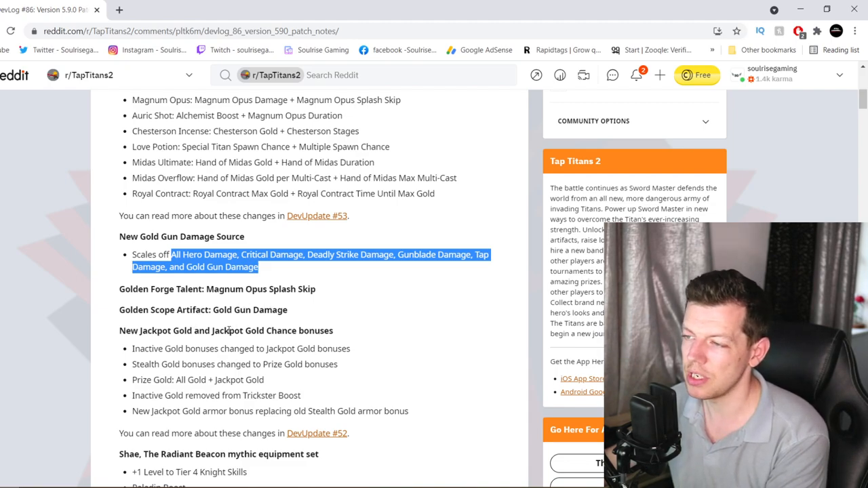
- Scroll to the Shae mythic, Eclectic Inventor and Chaotic Alchemist equipment set notes
scroll(down, 3)
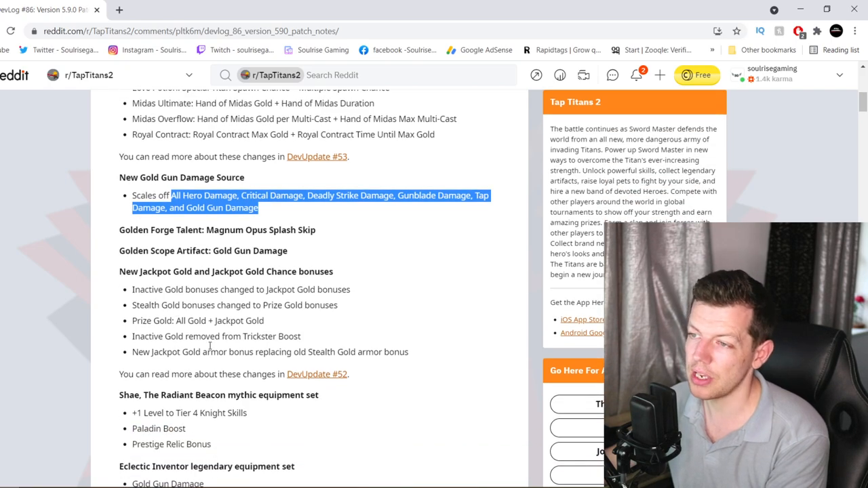
mouse_move(269, 348)
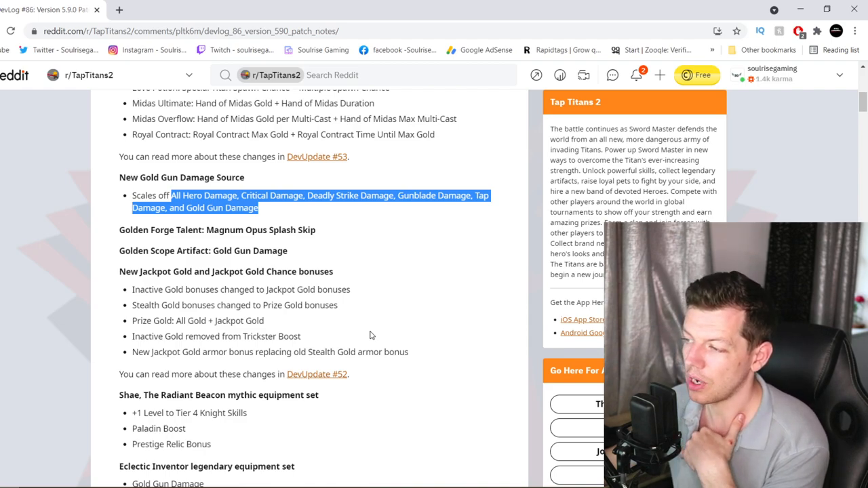
scroll(down, 3)
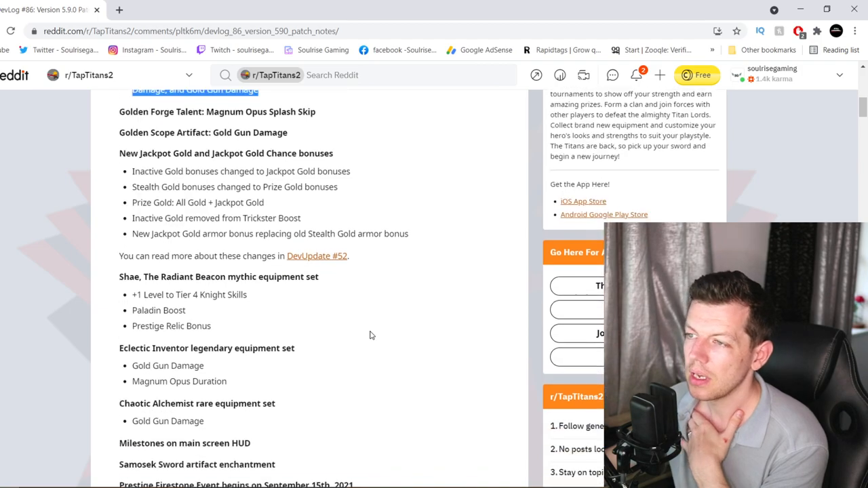
mouse_move(316, 261)
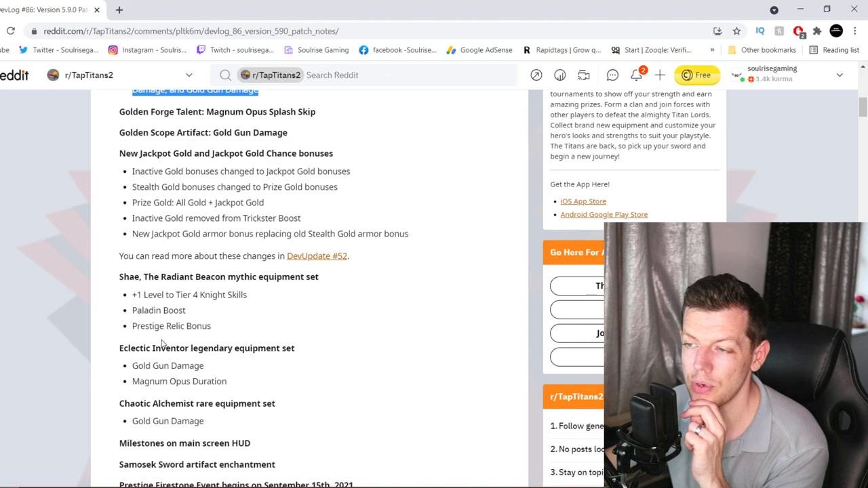
- Scroll past the Prestige Firestone Event and Dust chest promotions to the General Changes heading
scroll(down, 3)
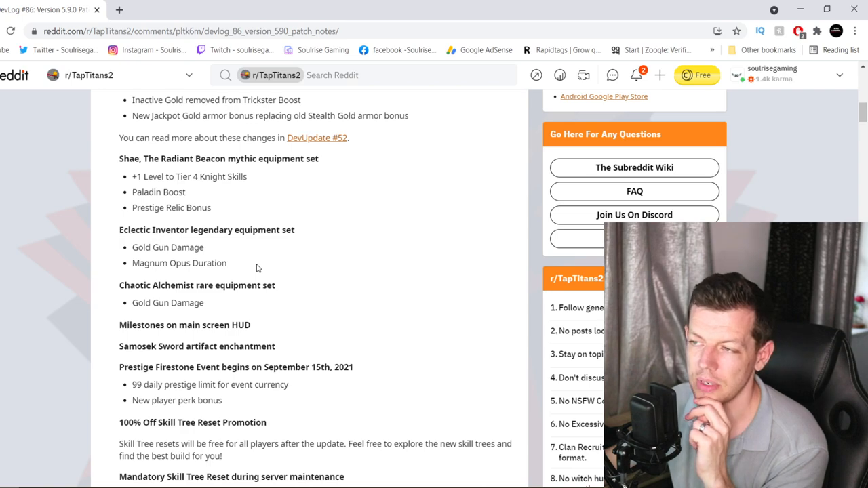
mouse_move(207, 326)
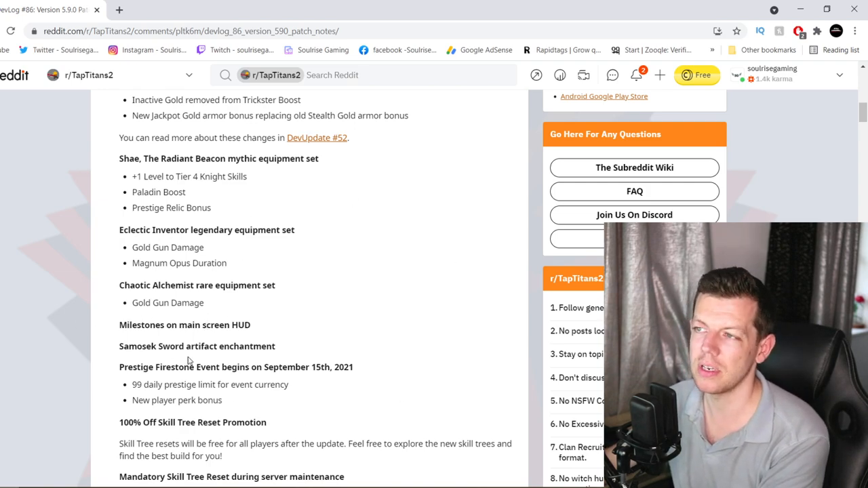
mouse_move(91, 277)
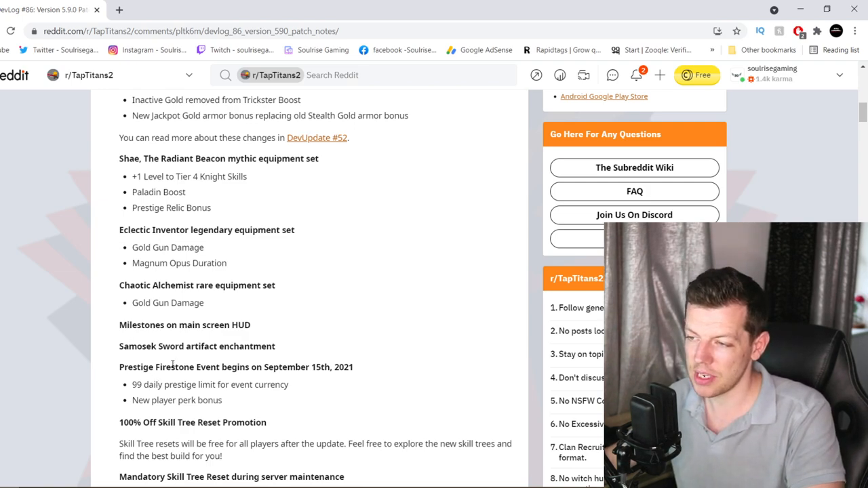
scroll(down, 3)
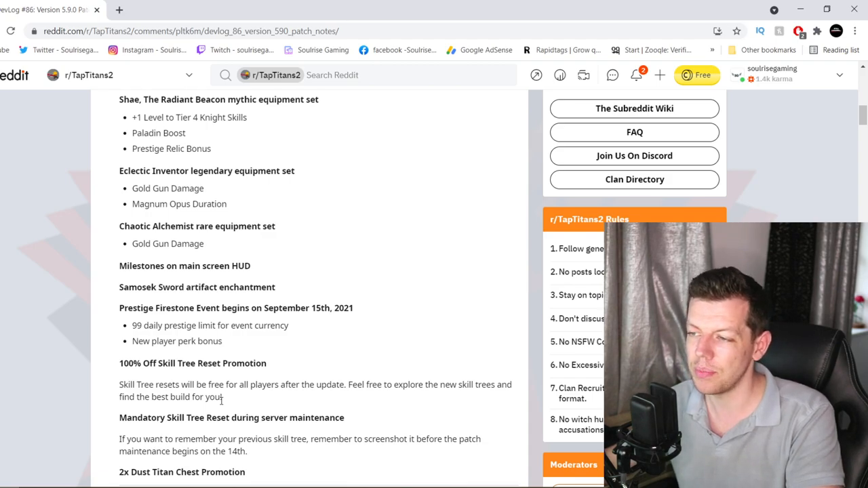
scroll(down, 3)
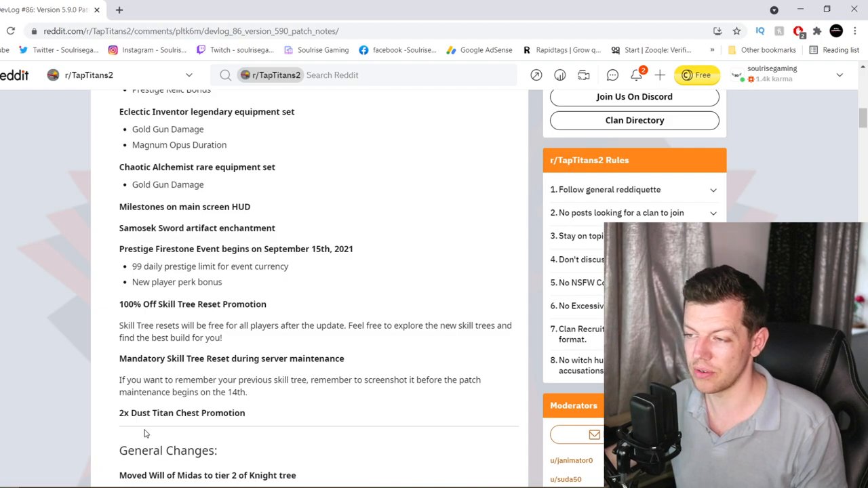
scroll(down, 3)
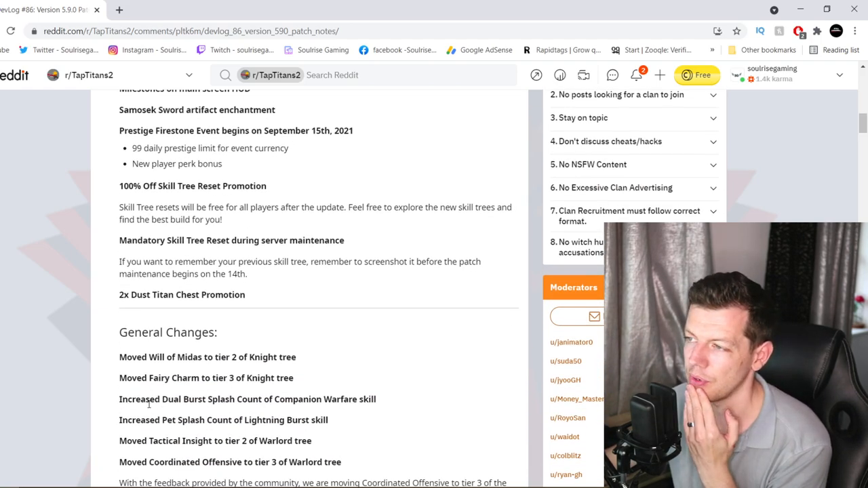
- Read the General Changes down to Raid Level 500 and highlight the renamed 'Gunblade Damage'
scroll(down, 3)
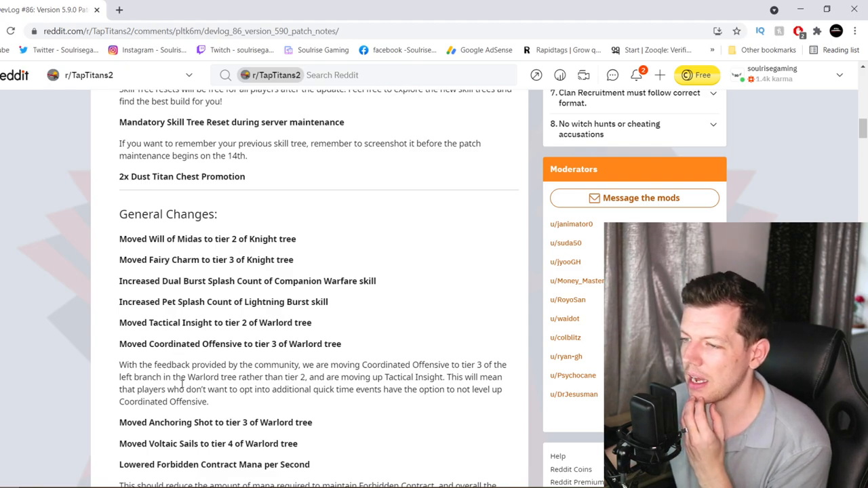
scroll(down, 3)
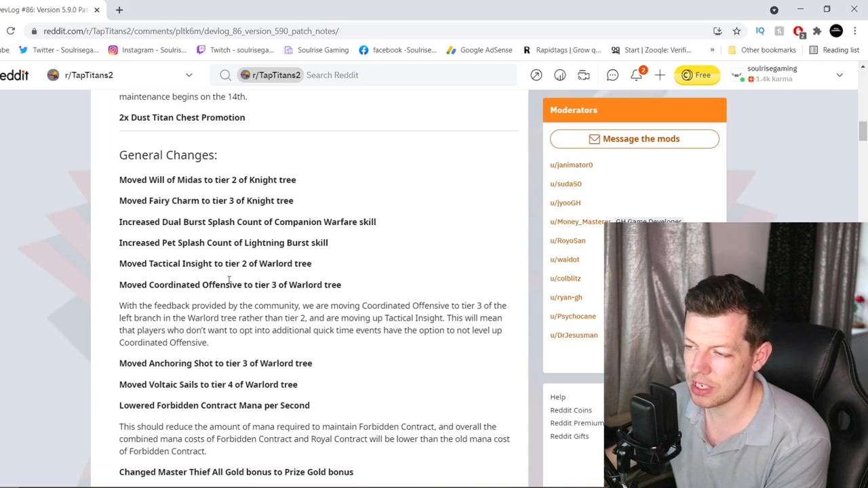
scroll(down, 3)
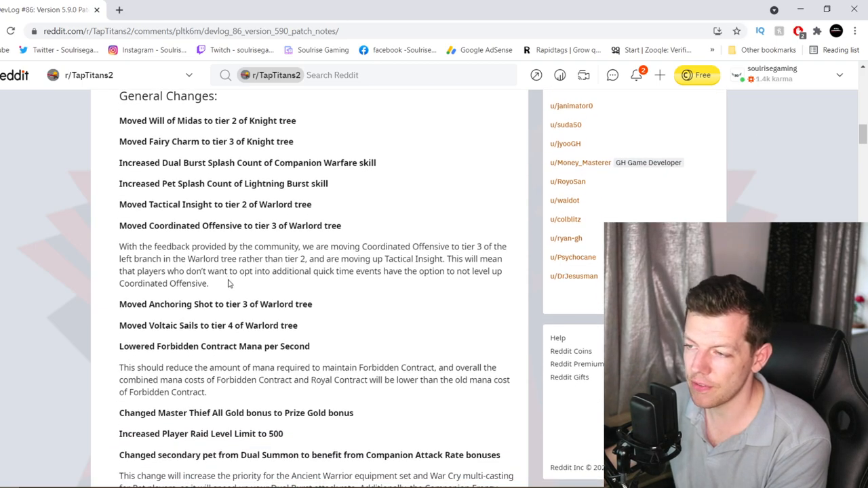
scroll(down, 3)
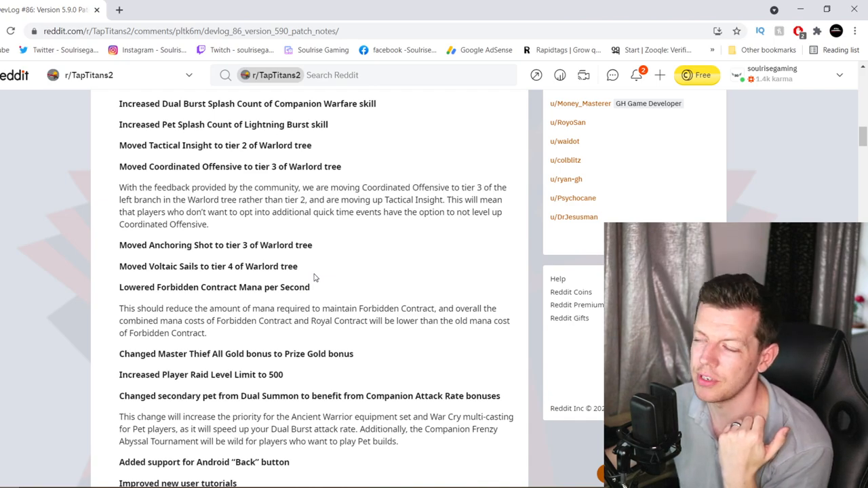
mouse_move(302, 333)
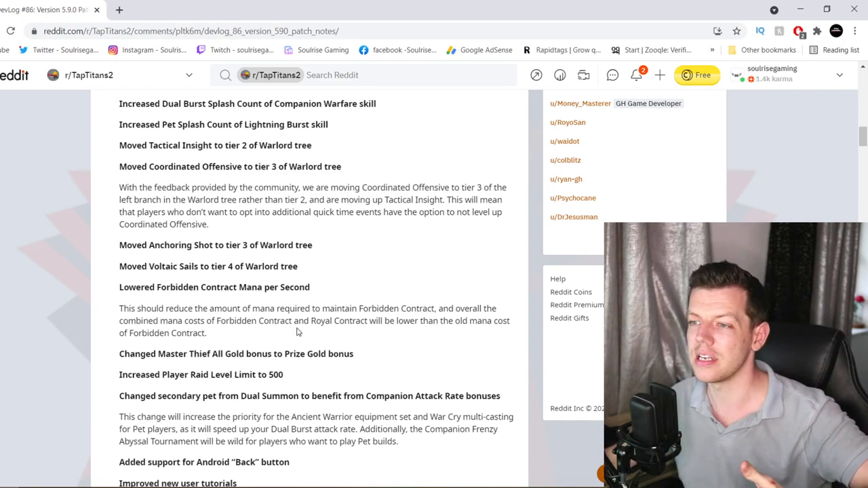
scroll(down, 3)
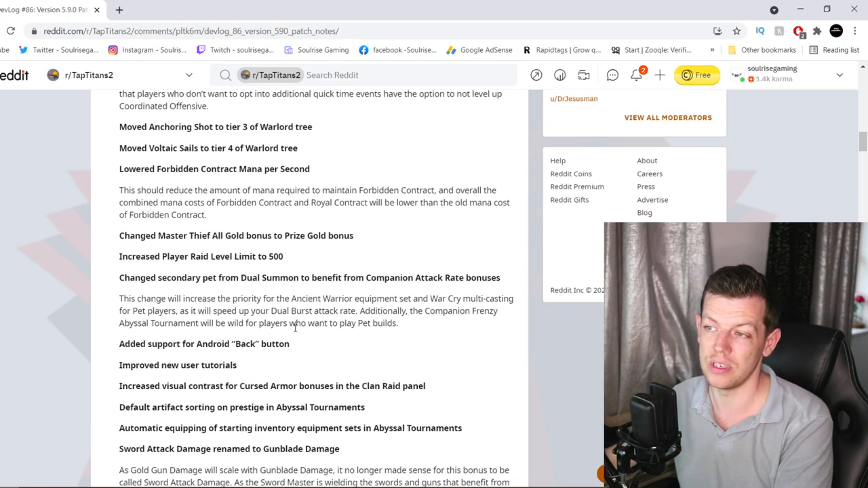
mouse_move(125, 249)
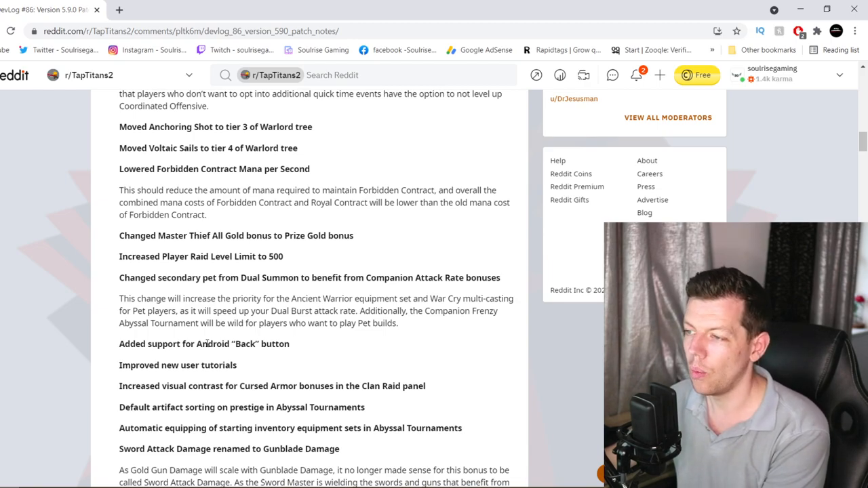
scroll(down, 3)
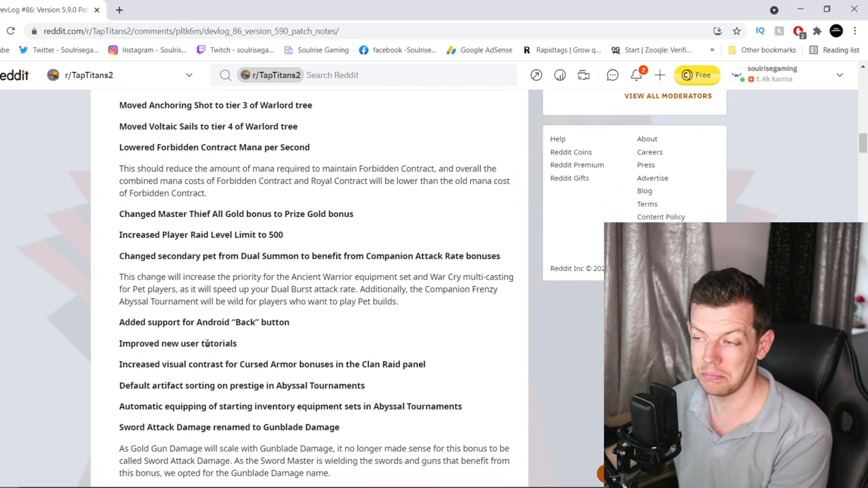
scroll(down, 3)
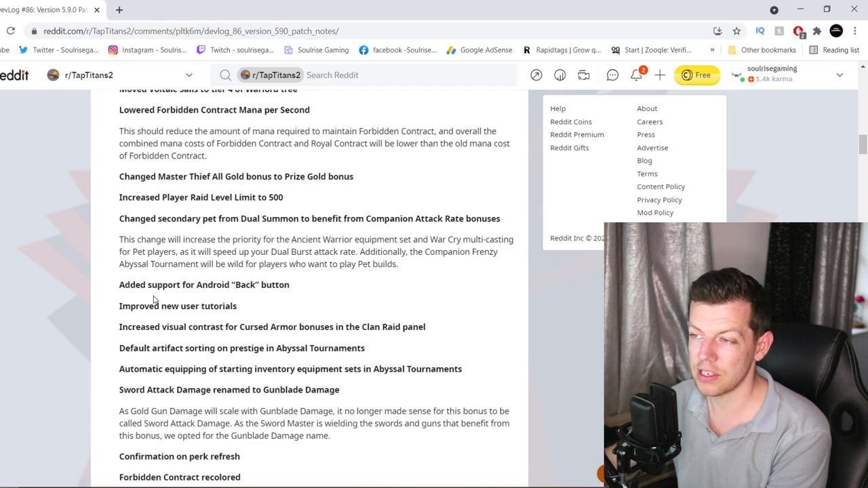
mouse_move(192, 313)
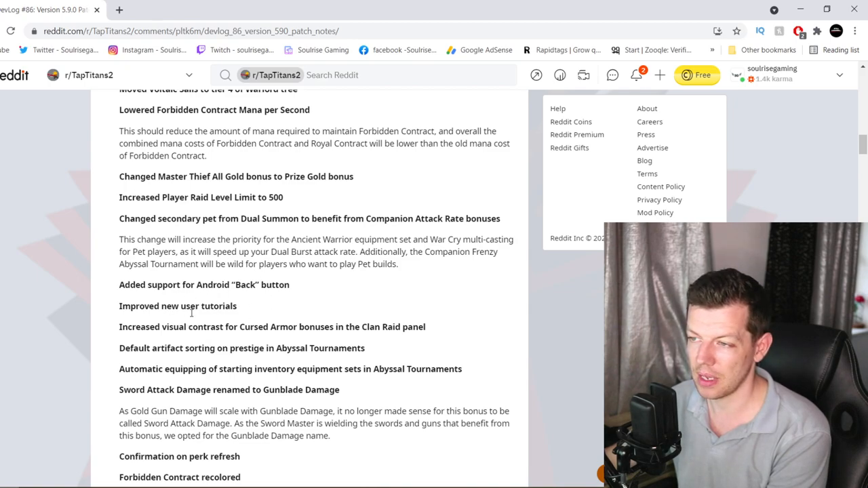
mouse_move(386, 300)
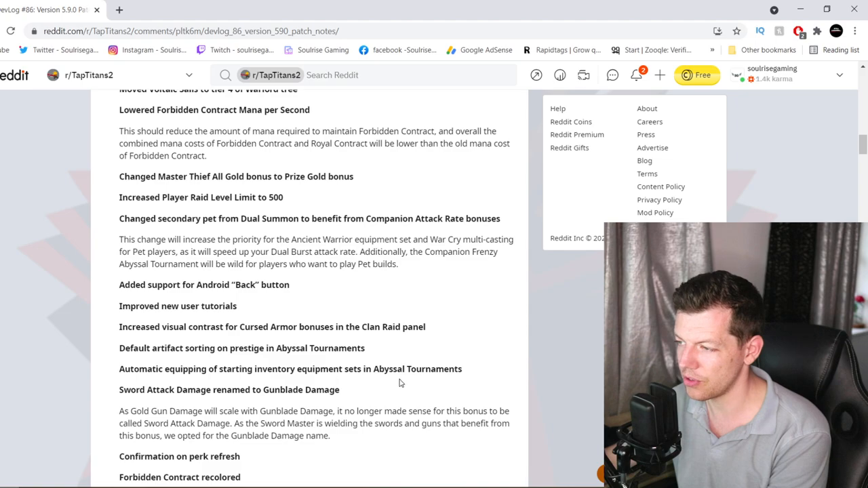
mouse_move(179, 405)
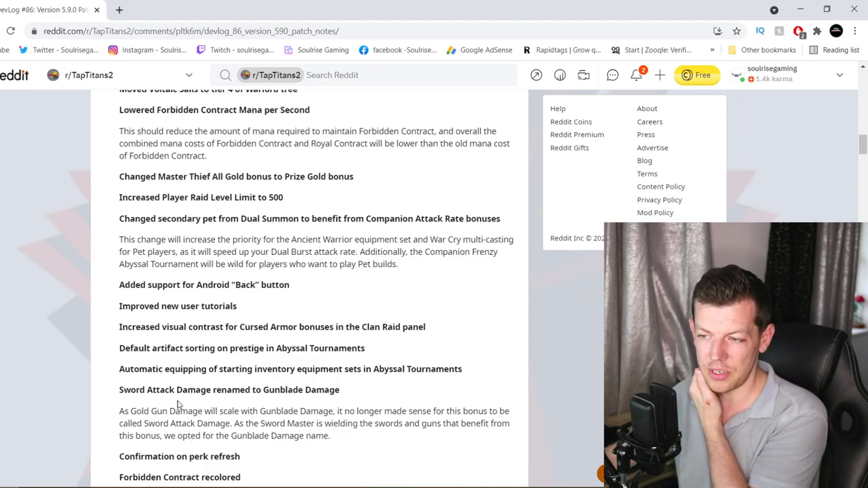
mouse_move(299, 404)
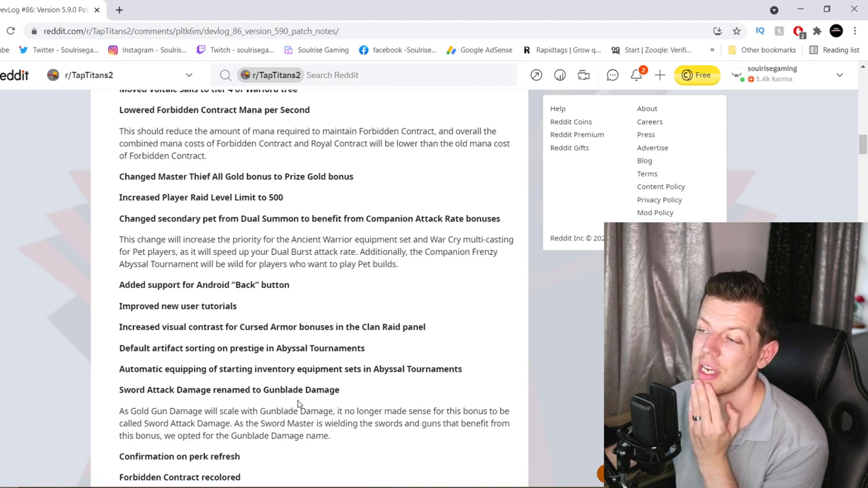
double_click(301, 390)
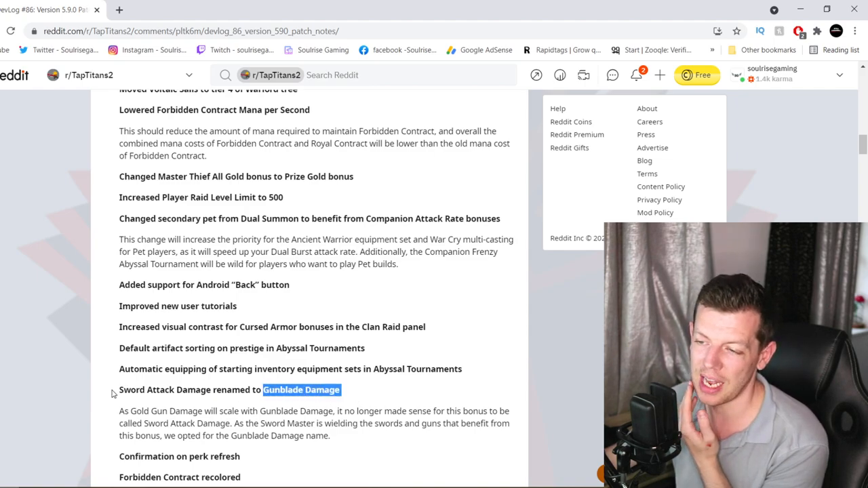
- Scroll past the Cloak and Dagger and Forbidden Contract balance changes to the Bug Fixes heading
scroll(down, 3)
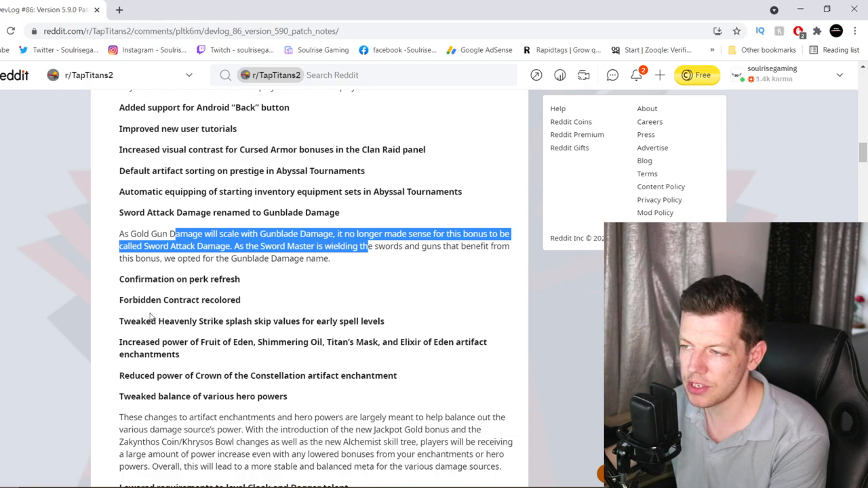
mouse_move(152, 343)
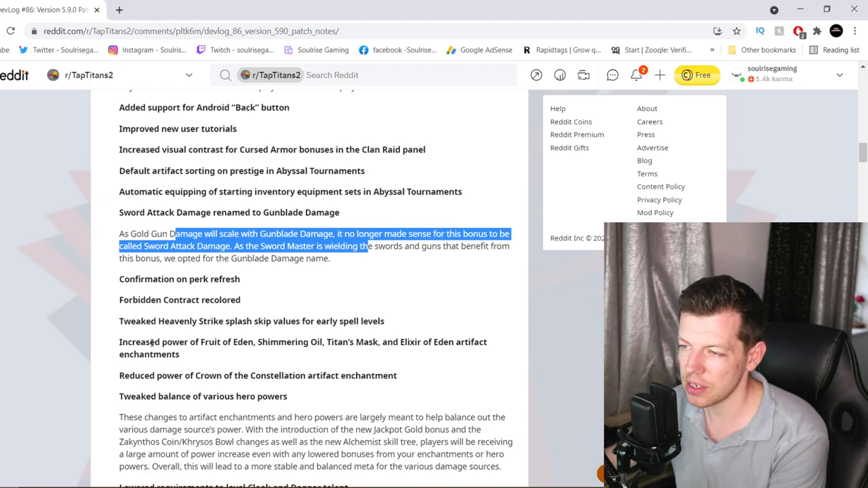
mouse_move(313, 337)
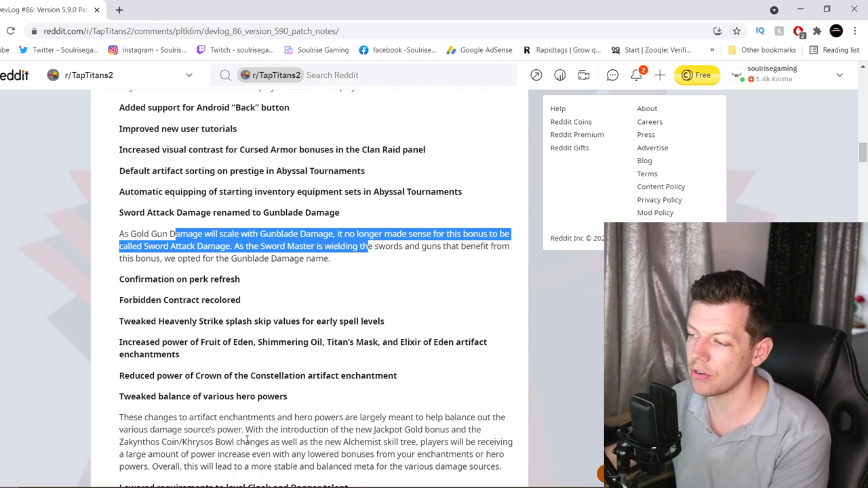
scroll(down, 3)
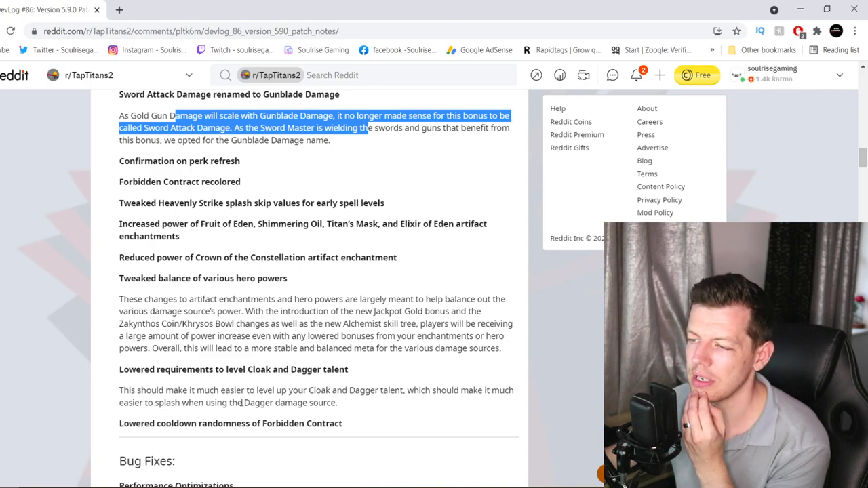
- Scroll through the Bug Fixes list to the thank-you message and Patch Q&A announcement
scroll(down, 3)
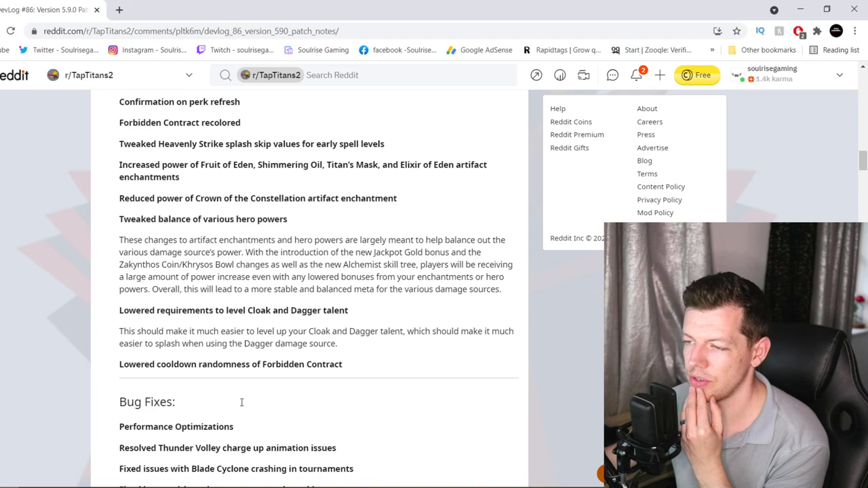
scroll(down, 3)
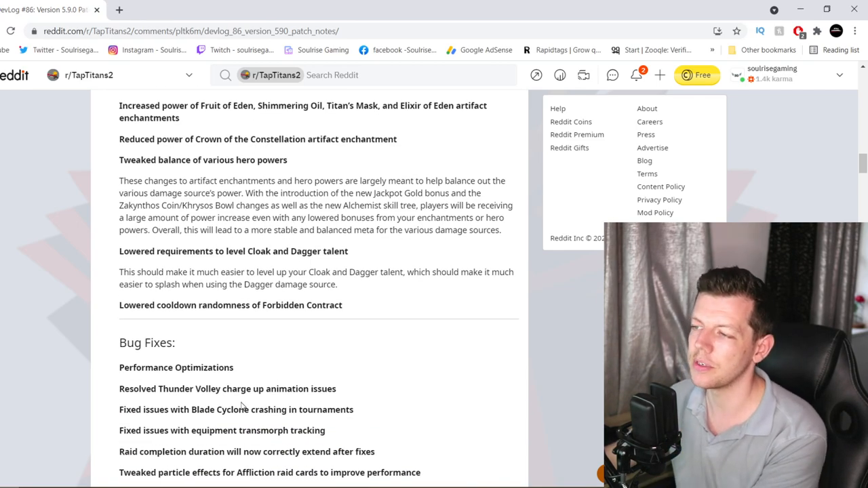
scroll(down, 3)
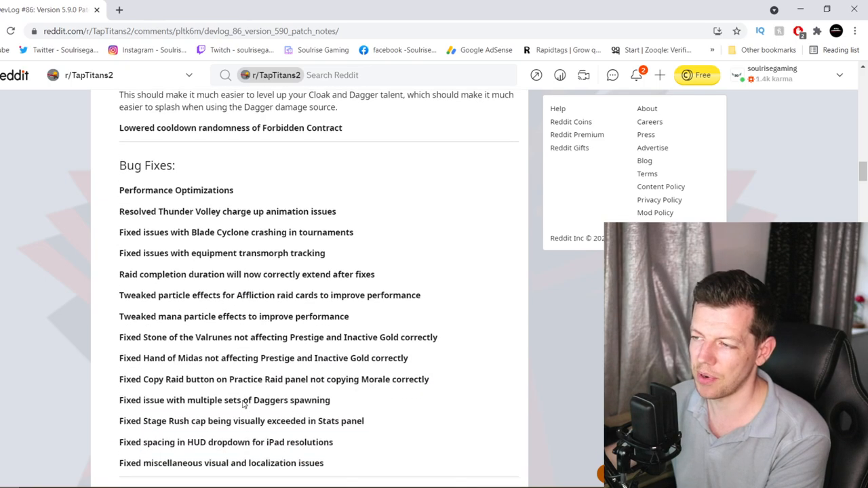
scroll(down, 3)
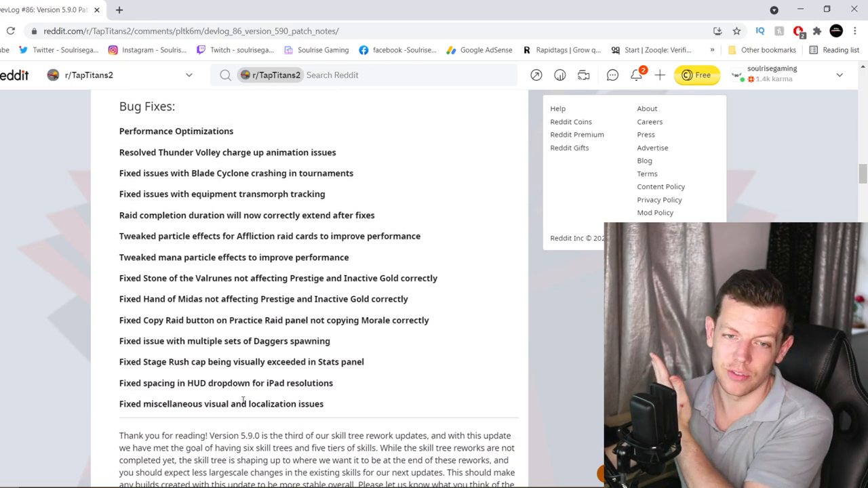
scroll(down, 3)
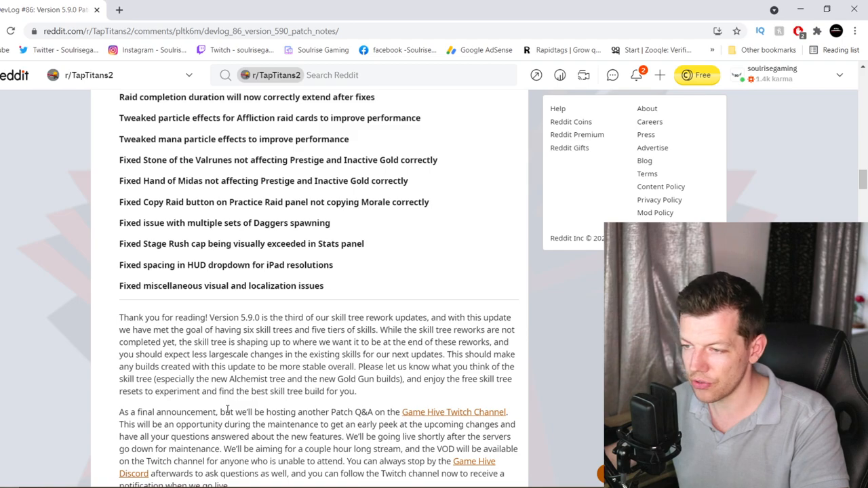
- Scroll to the 'Happy Tapping! lemmingllama' sign-off, then back to the General Changes section
scroll(down, 3)
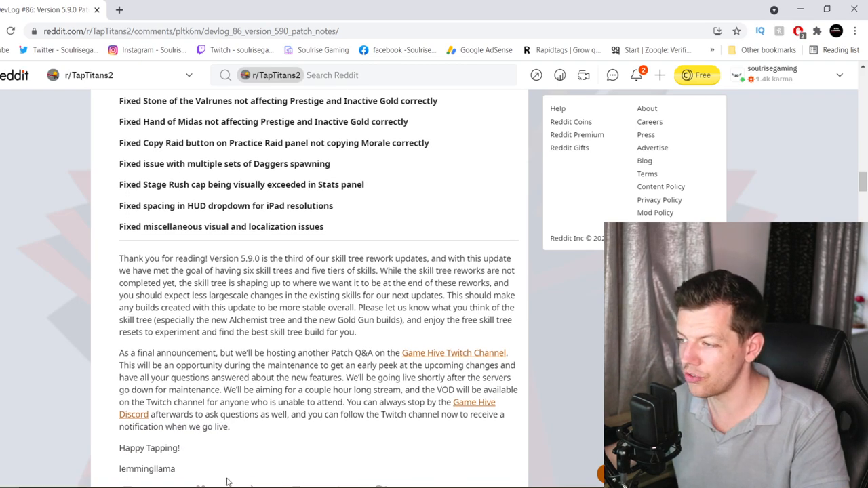
scroll(down, 3)
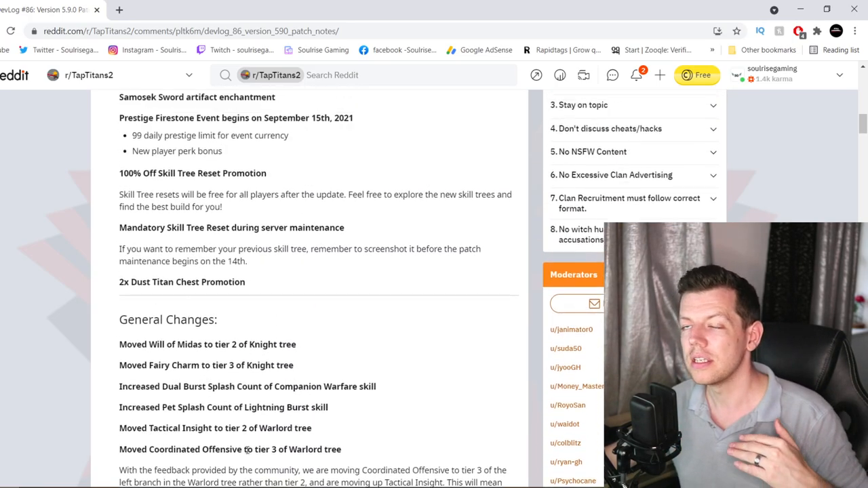
scroll(down, 3)
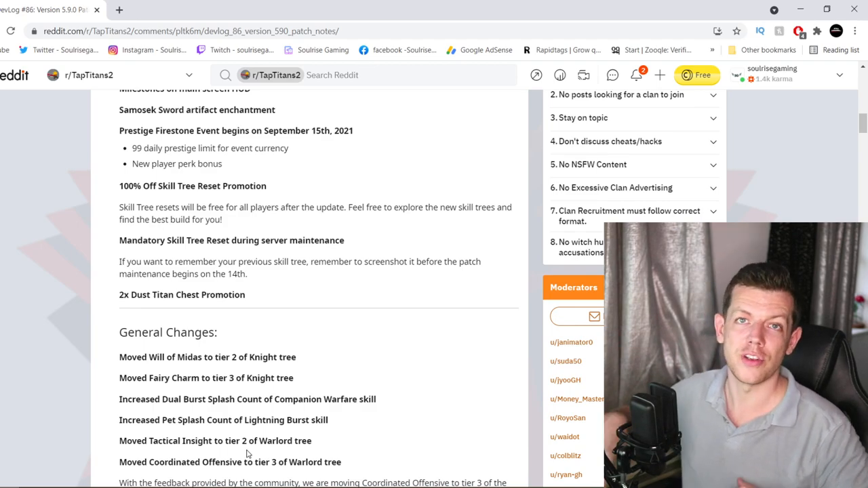